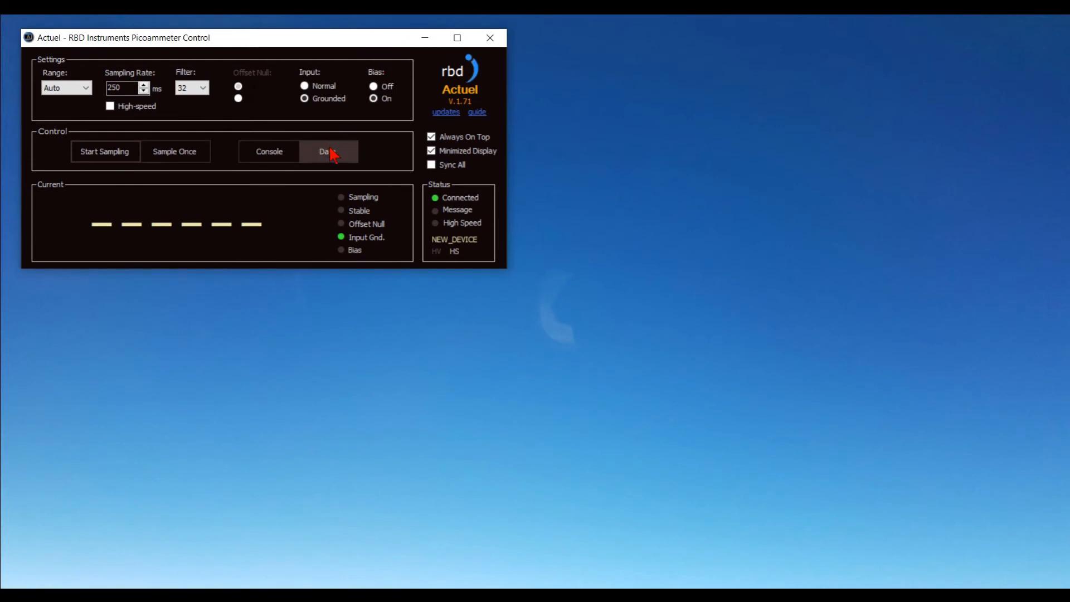
Step: Show the Data window with its record, graph and export options, then start sampling the current
click(328, 151)
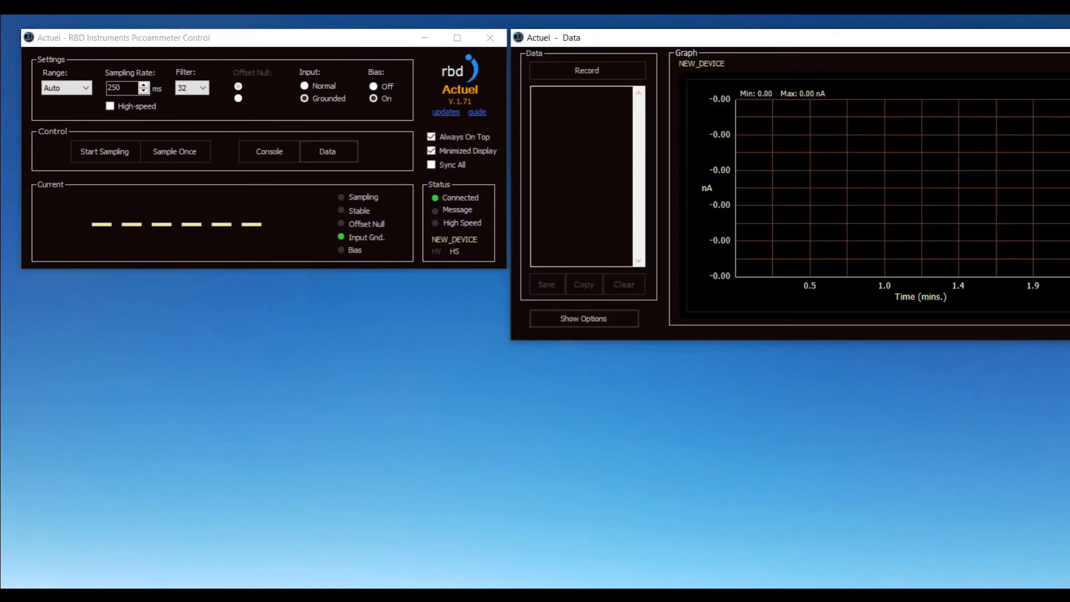
click(583, 319)
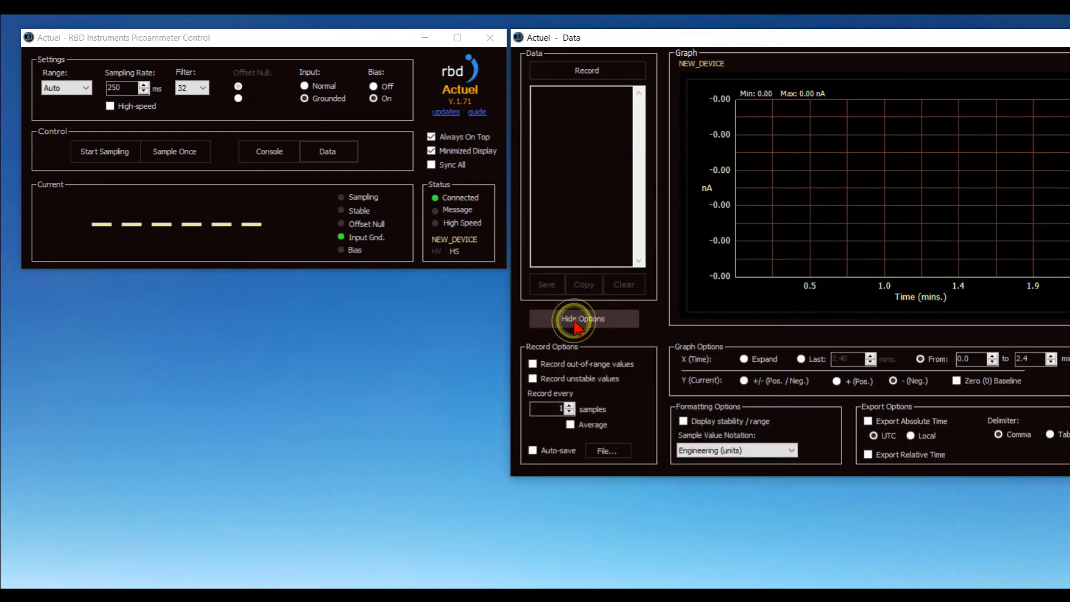
click(581, 319)
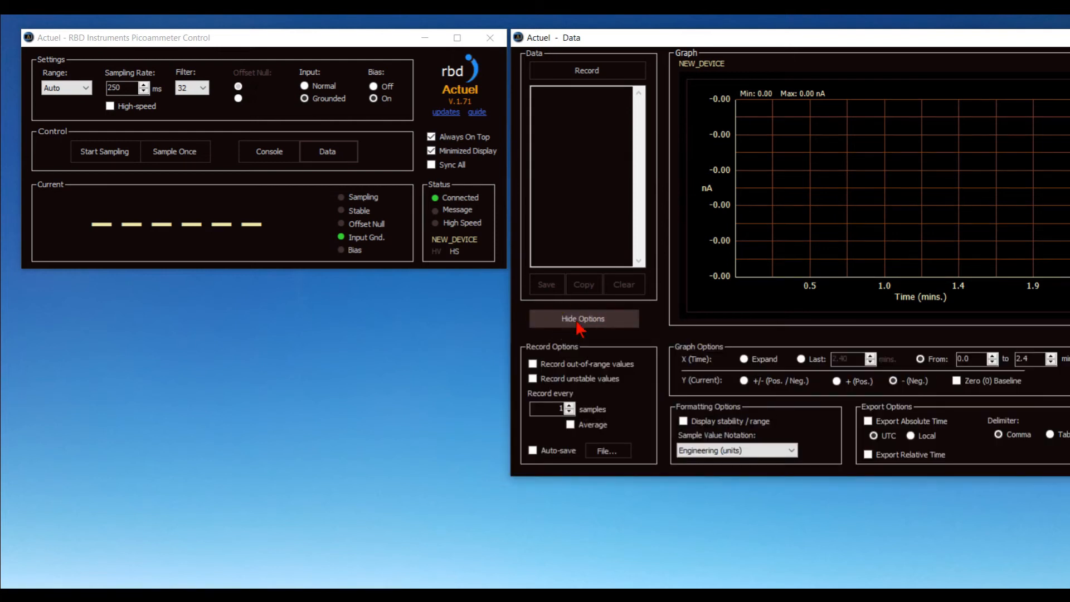
mouse_move(524, 321)
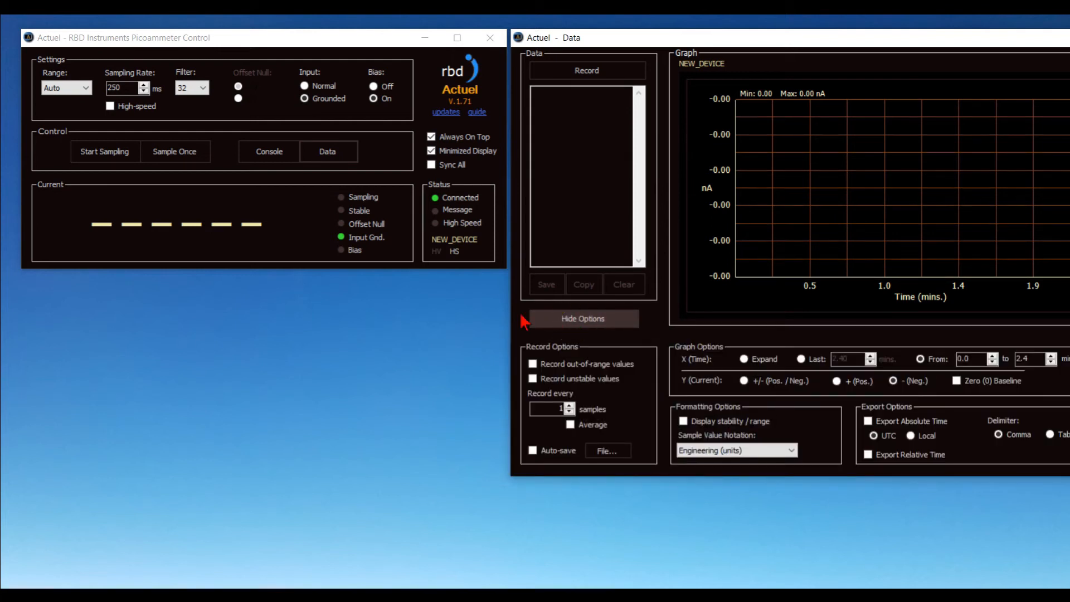
click(105, 151)
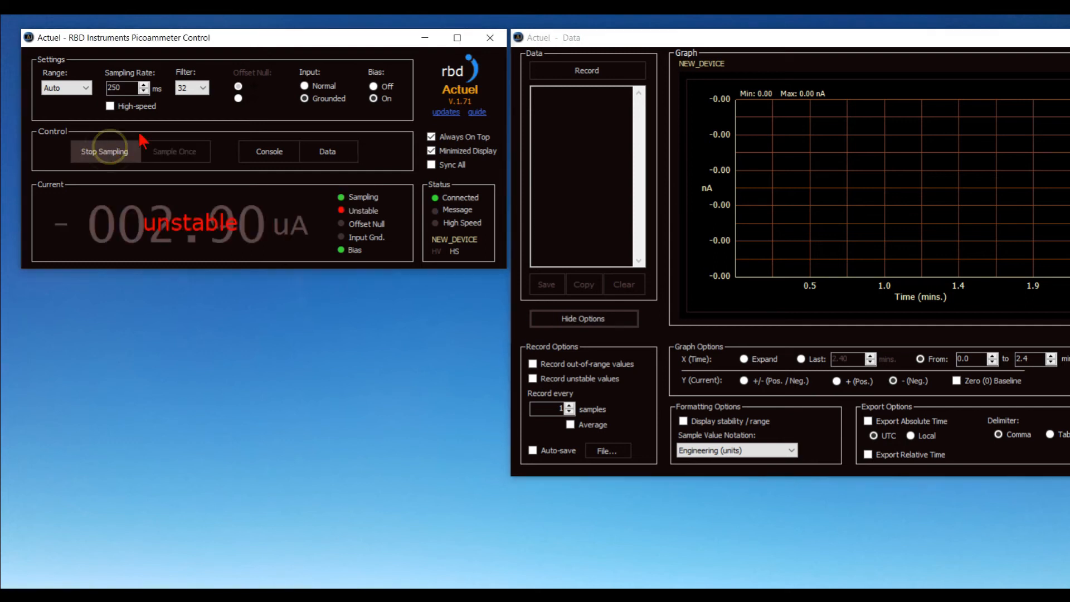
Step: Record the stable -9.35 uA readings and graph them with a zero baseline
click(586, 71)
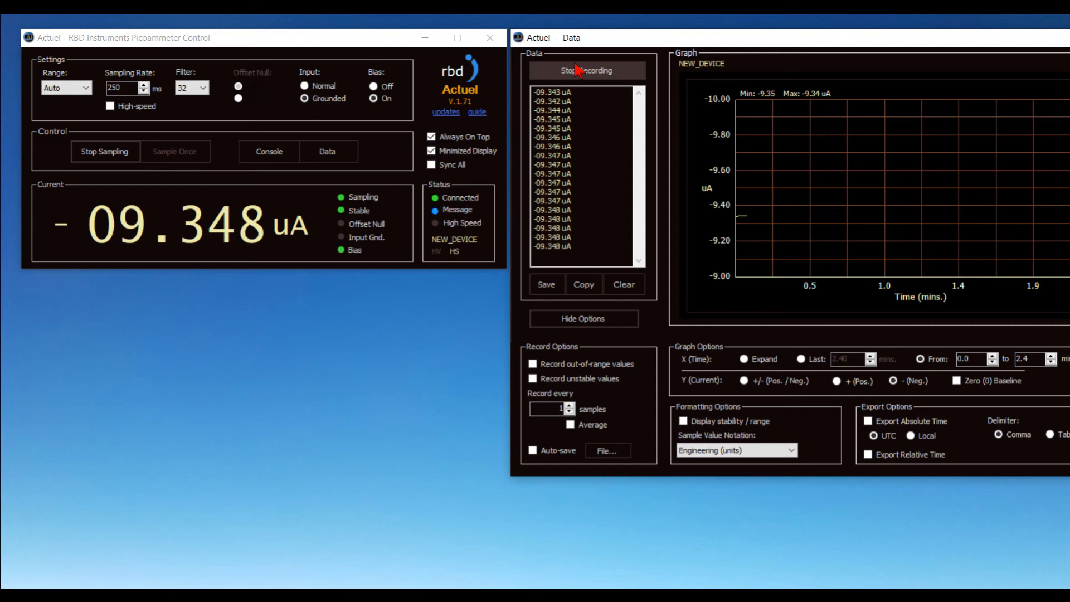
mouse_move(719, 109)
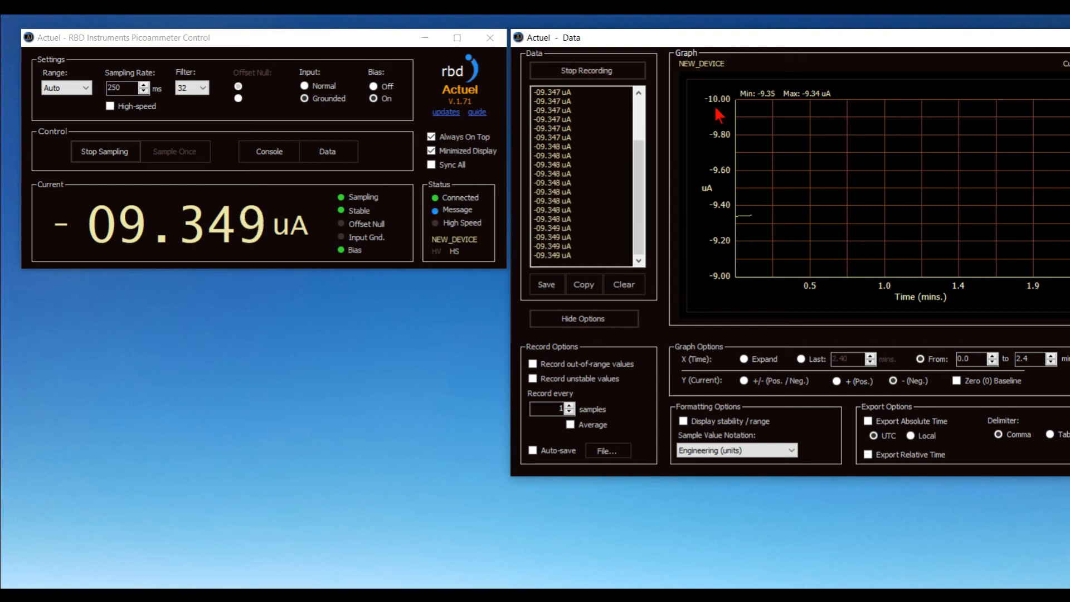
click(957, 381)
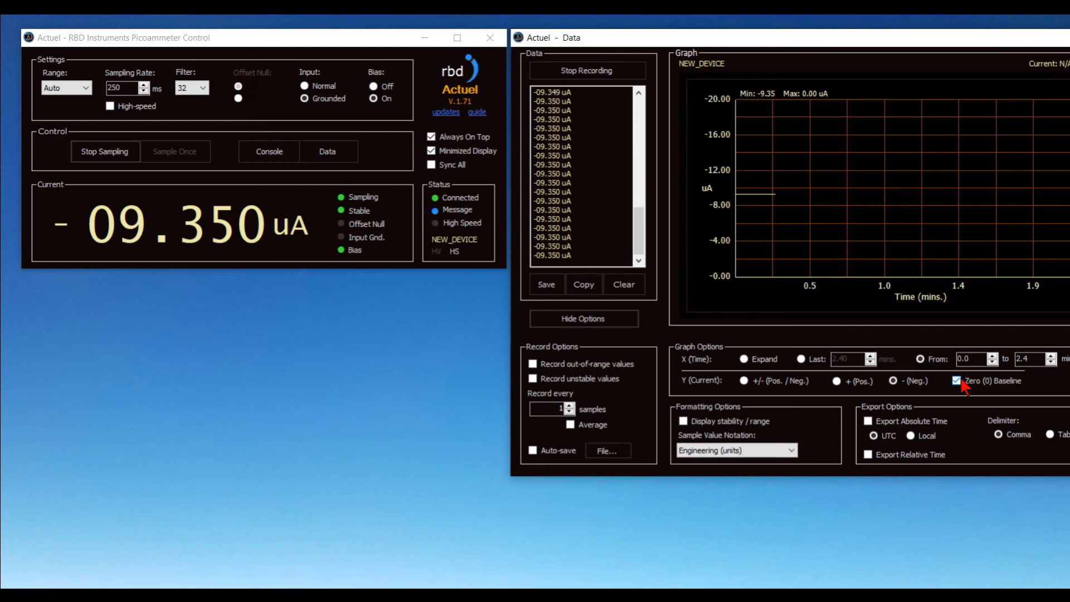
mouse_move(675, 340)
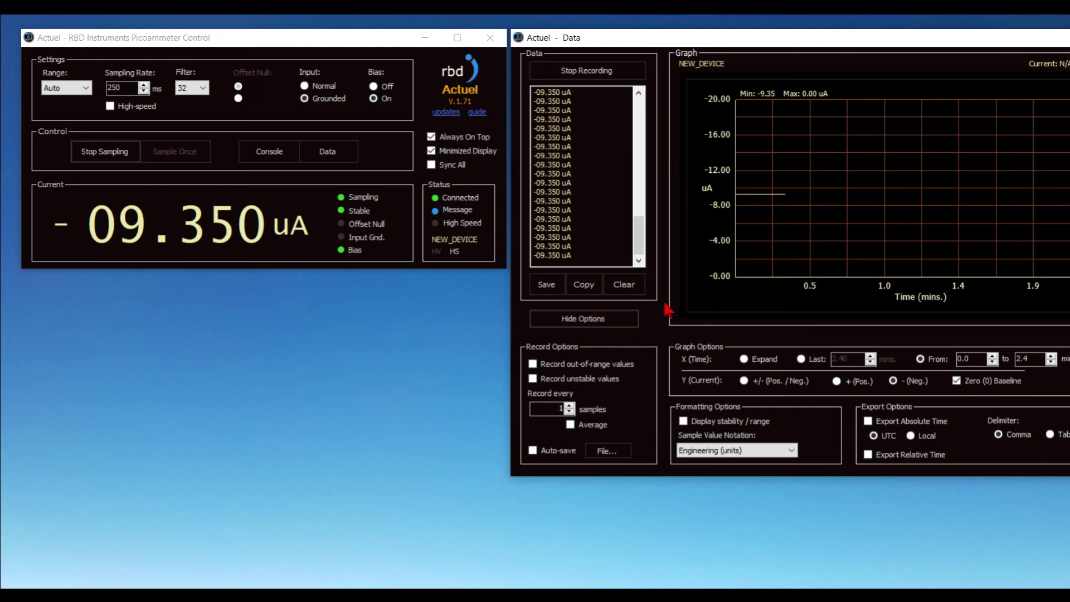
mouse_move(762, 213)
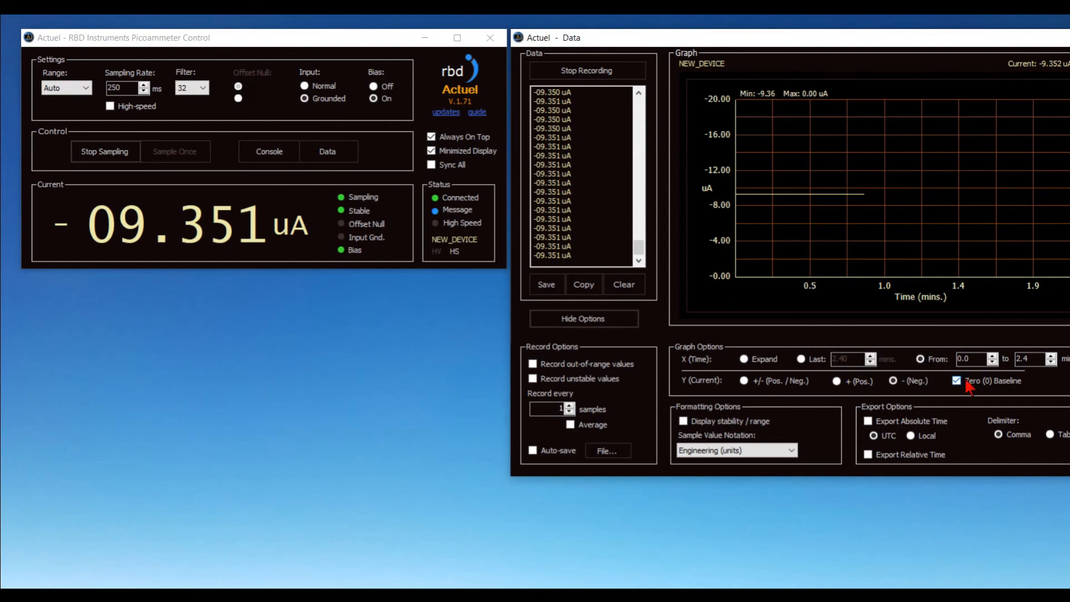
click(956, 381)
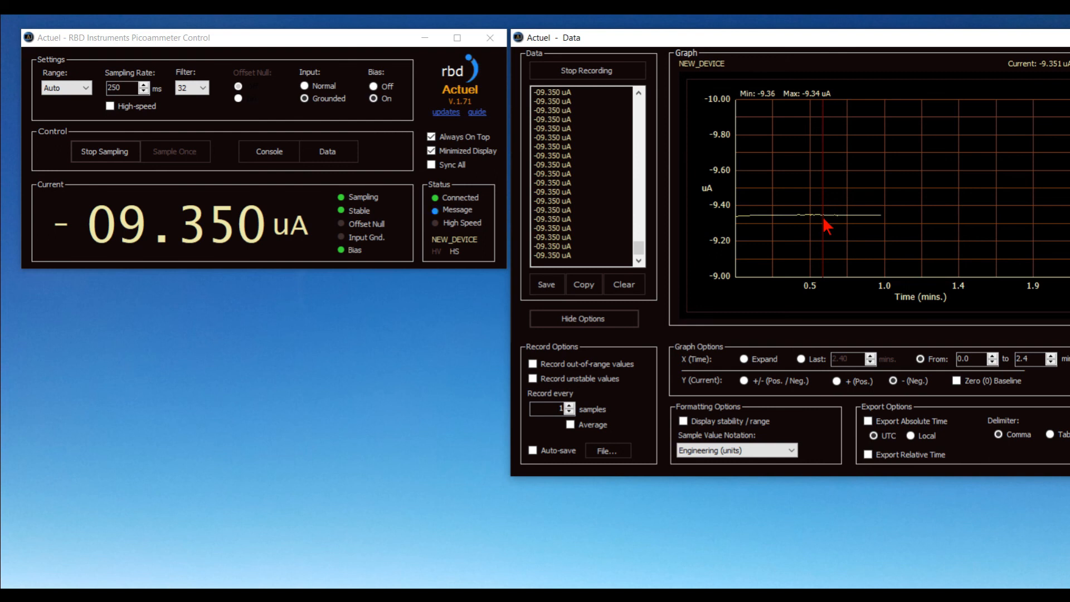
click(956, 382)
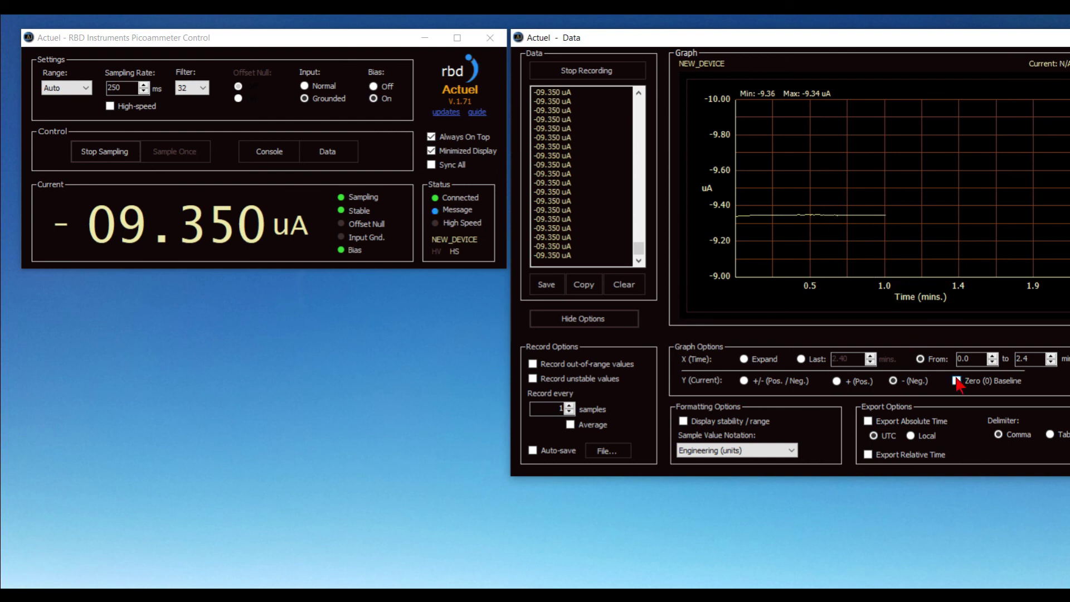
click(956, 381)
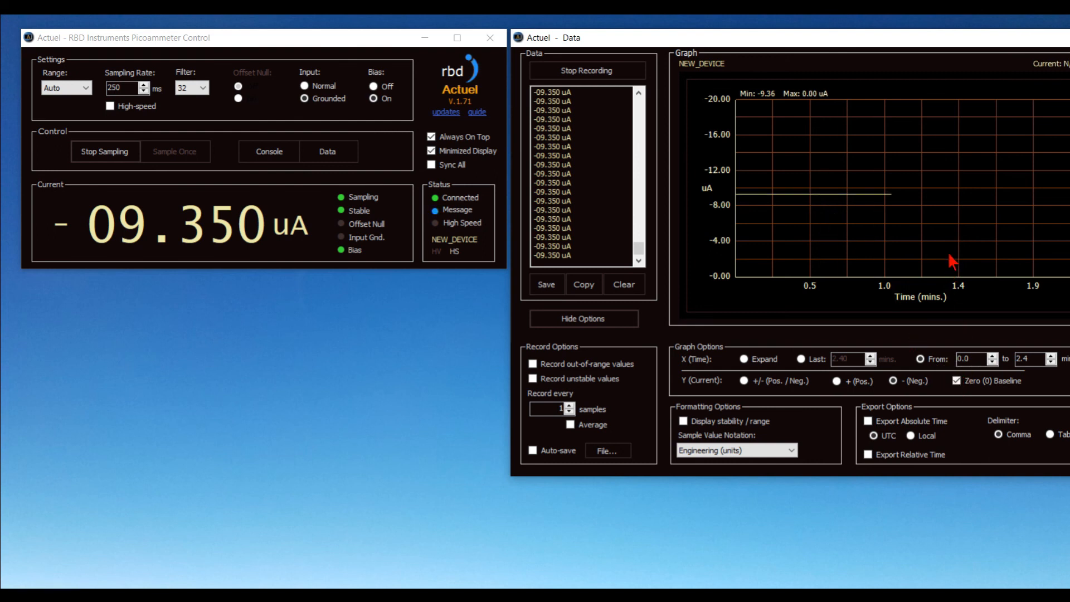